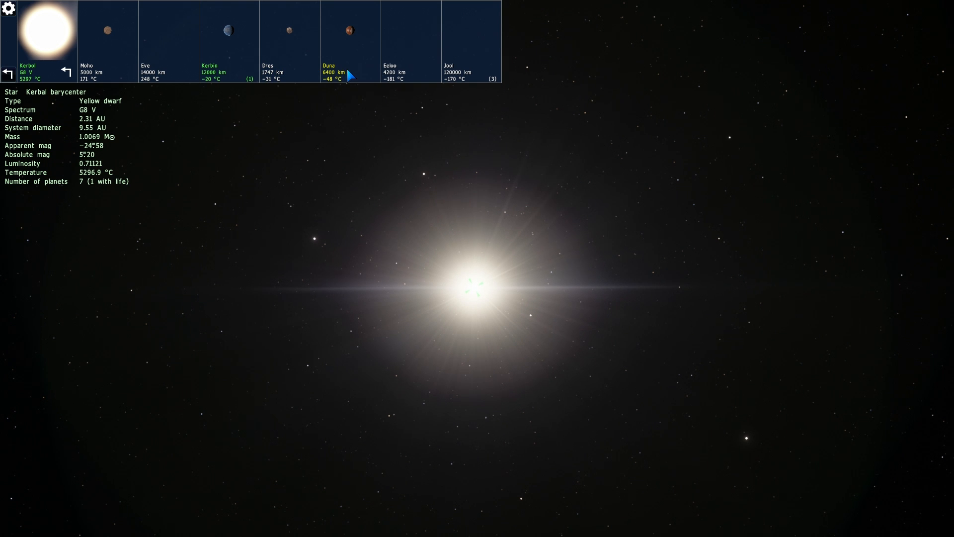
mouse_move(298, 87)
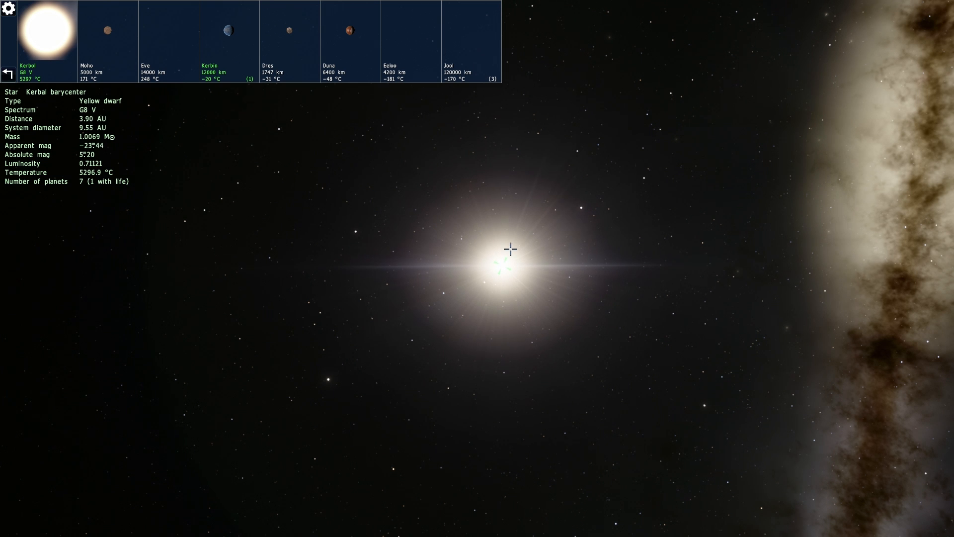
- Select the green gas giant Jool and fly in until its distance is roughly halved
left_click(472, 40)
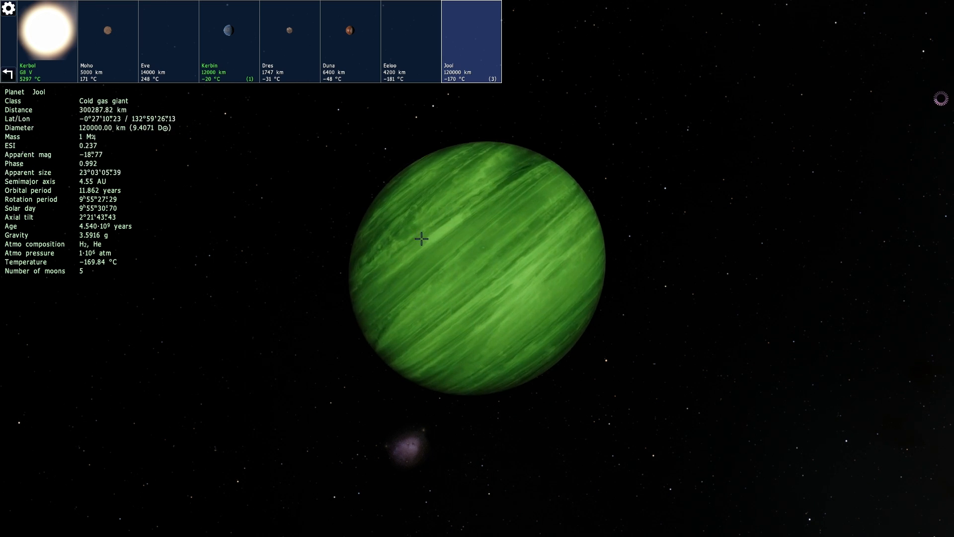
scroll("up", 3)
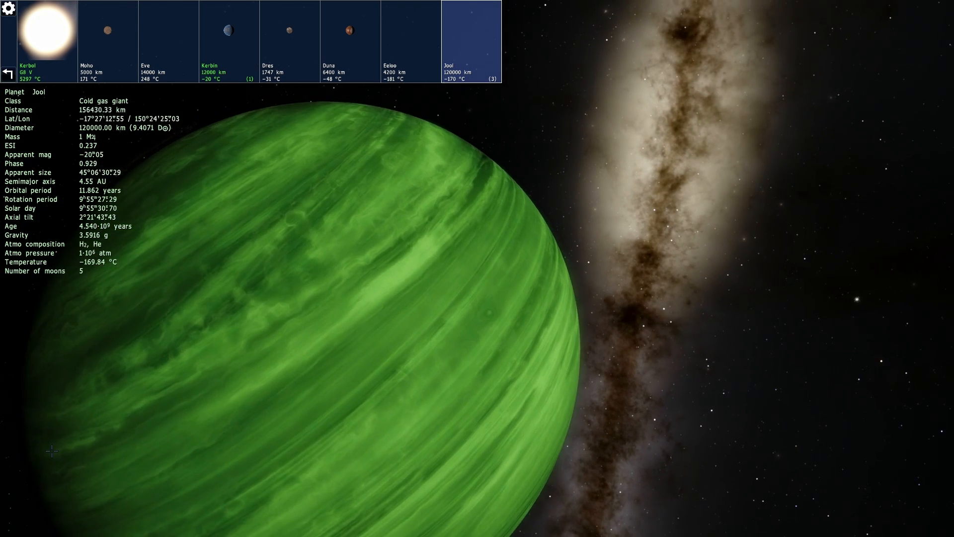
- Accelerate simulated time twice and back away until Jool is a small disc about 1.6 million km off
left_click(73, 528)
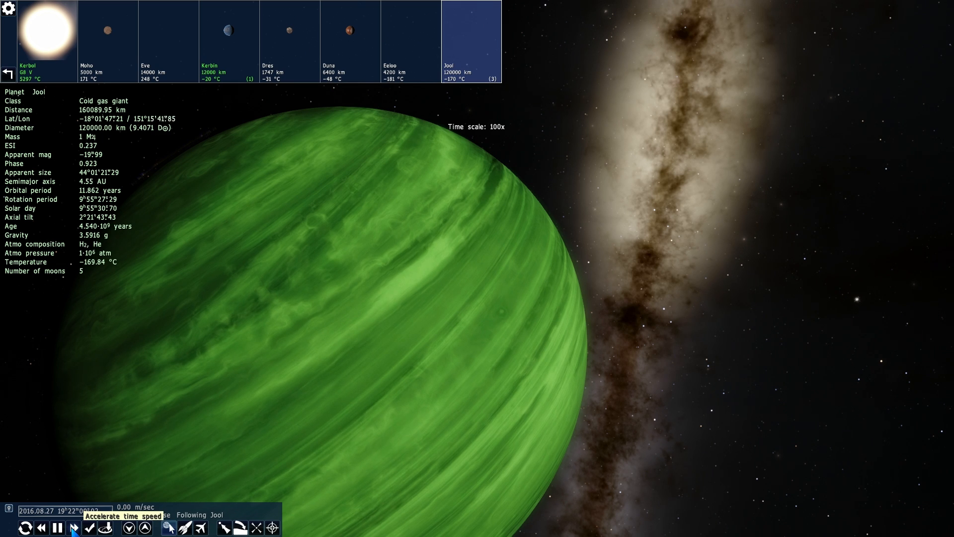
left_click(72, 527)
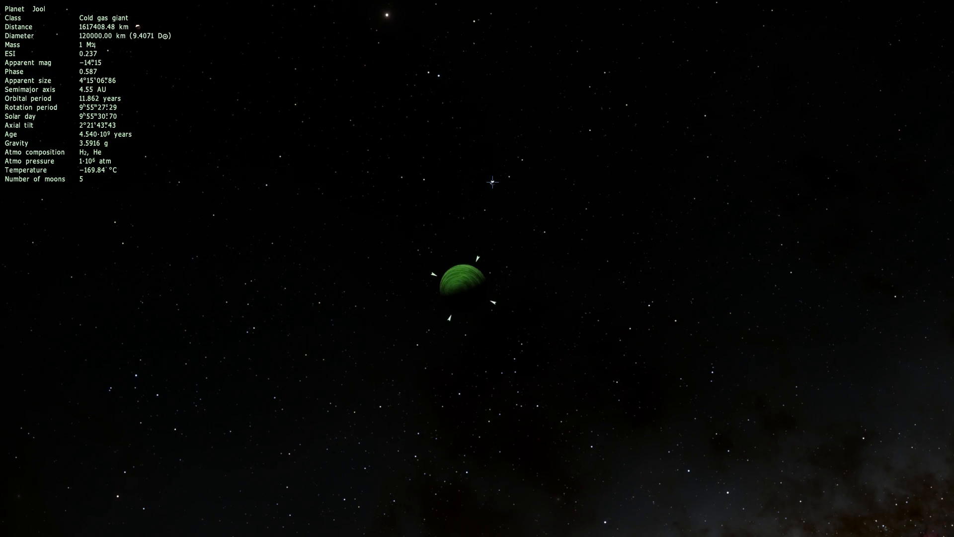
right_click(494, 183)
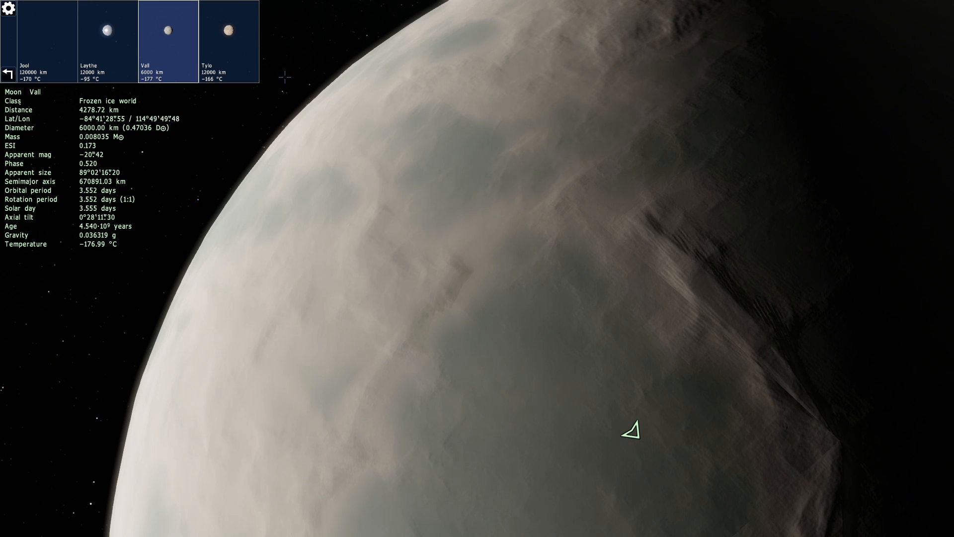
- Select the cold ice moon Tylo in the system bar and fly onward from it
left_click(229, 30)
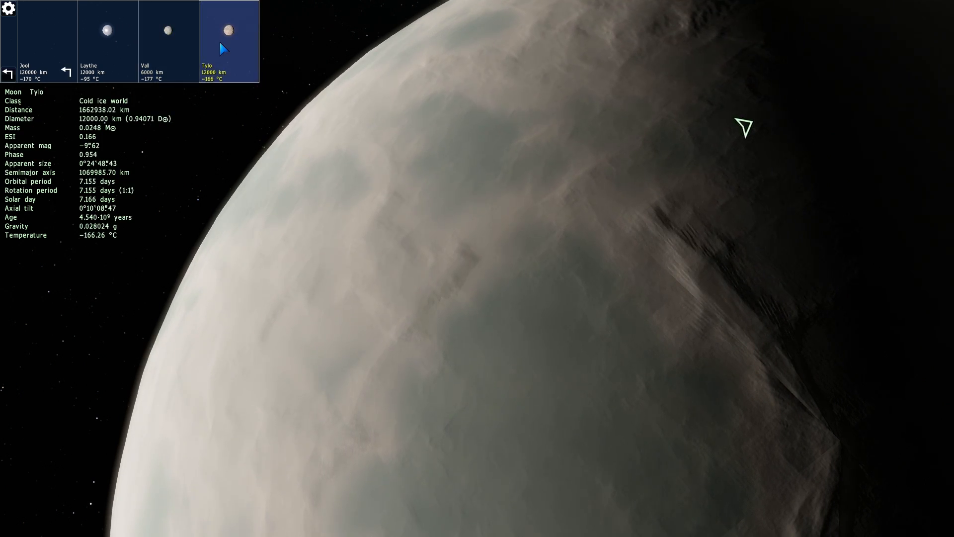
scroll("down", 3)
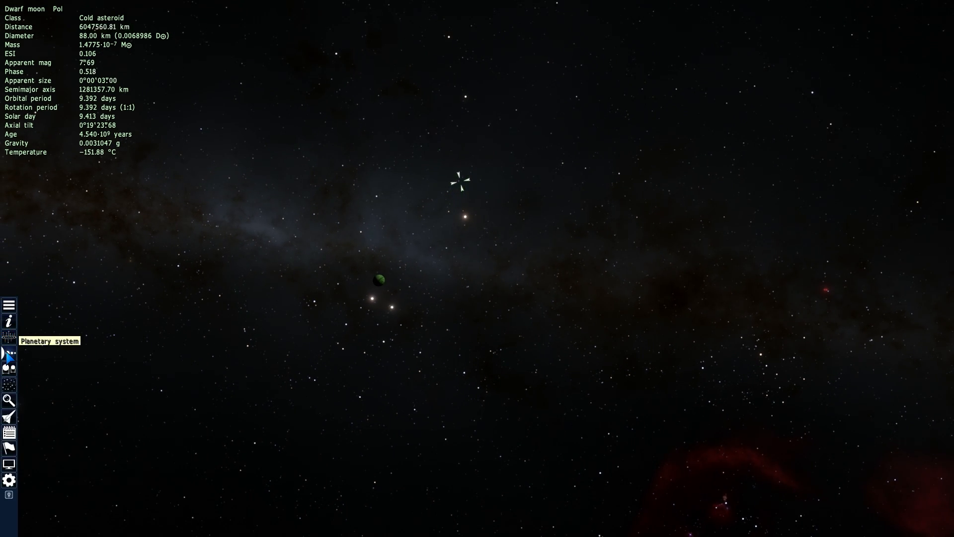
- Bring up the planetary system overview from the left menu while Pol is targeted
left_click(9, 335)
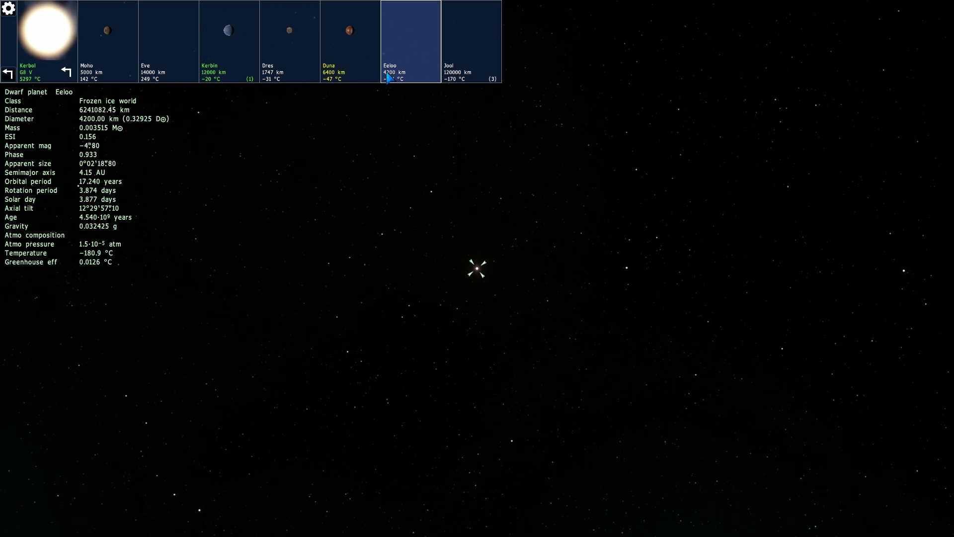
- Select Jool in the system bar and adjust the approach distance toward it
left_click(471, 41)
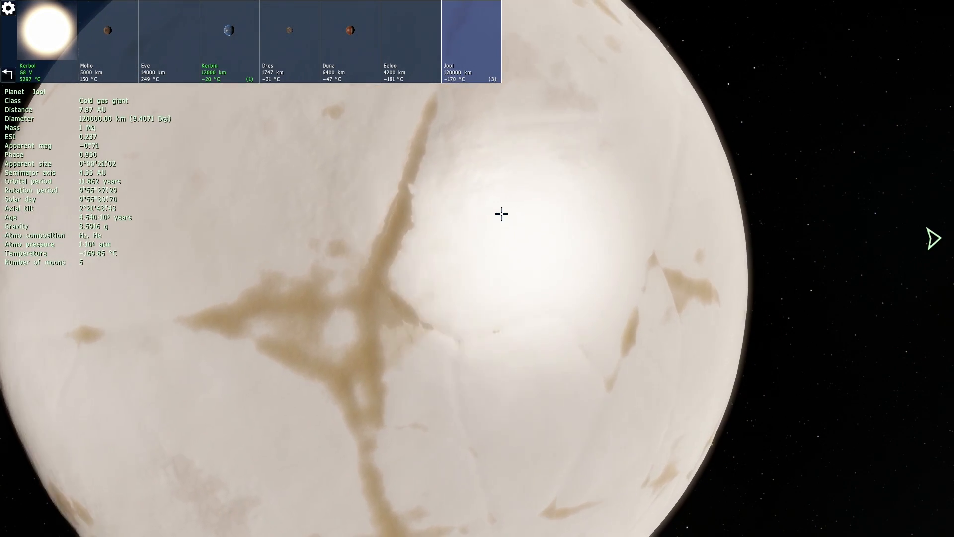
scroll("down", 3)
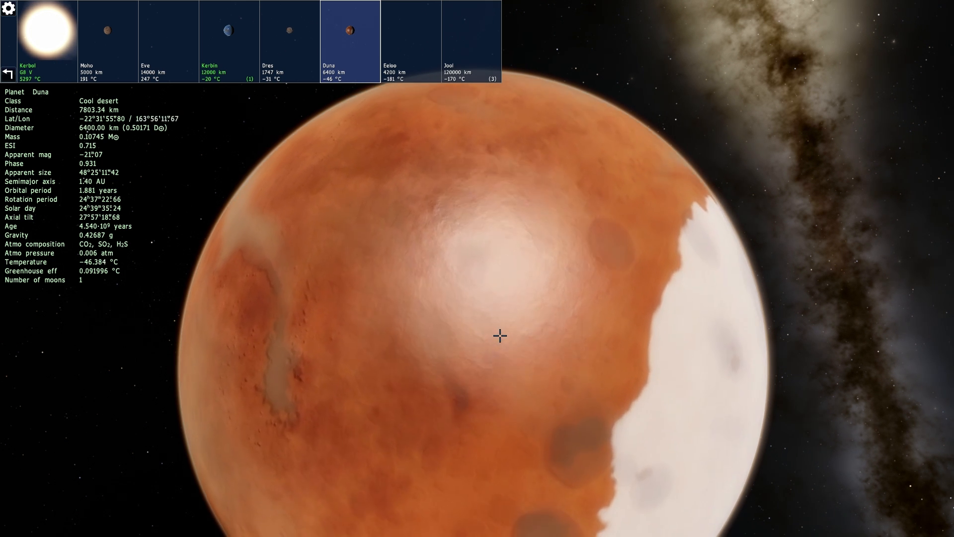
- Orbit around Duna from about 7,800 km to reveal its spotted terrain on another side
left_click_drag(500, 335, 411, 262)
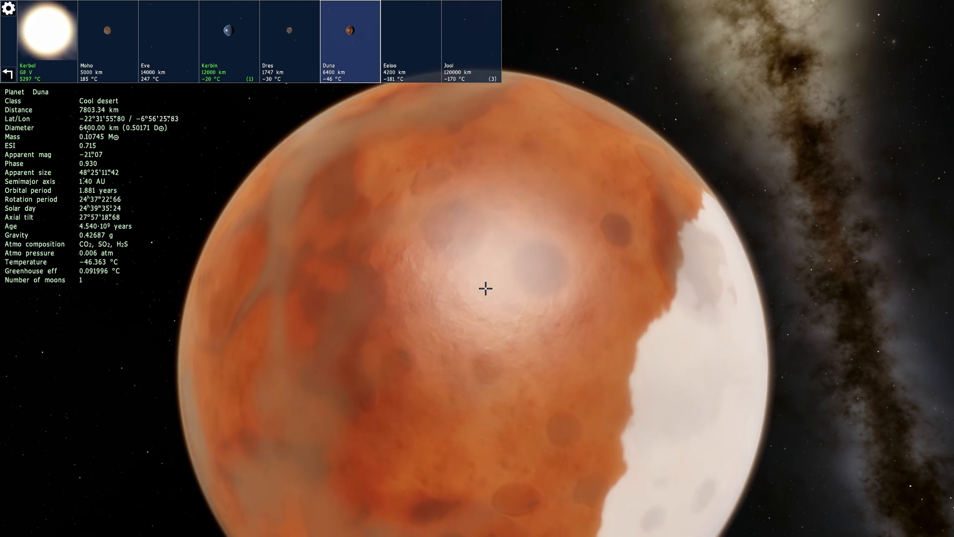
left_click_drag(485, 288, 400, 237)
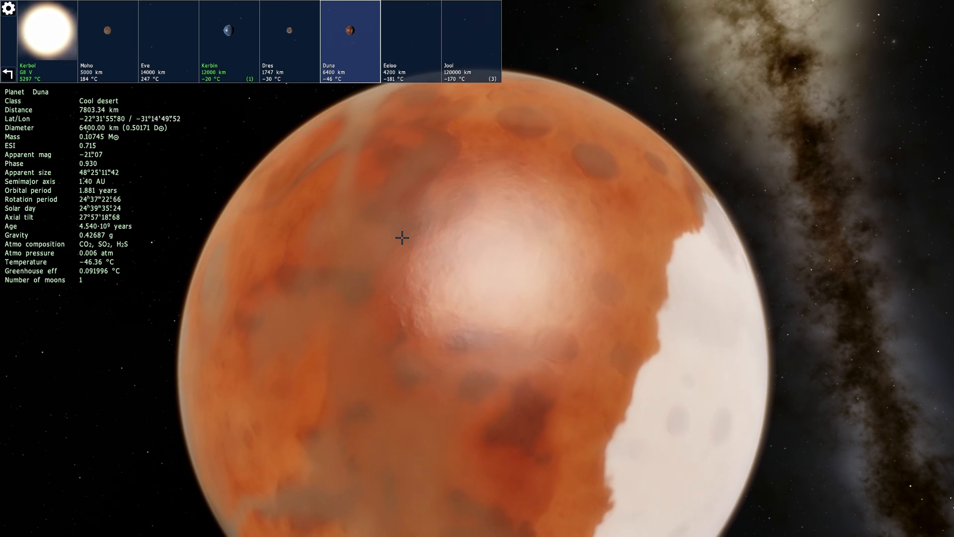
- Fly to the dwarf planet Dres and circle it to view its cratered surface
left_click(289, 31)
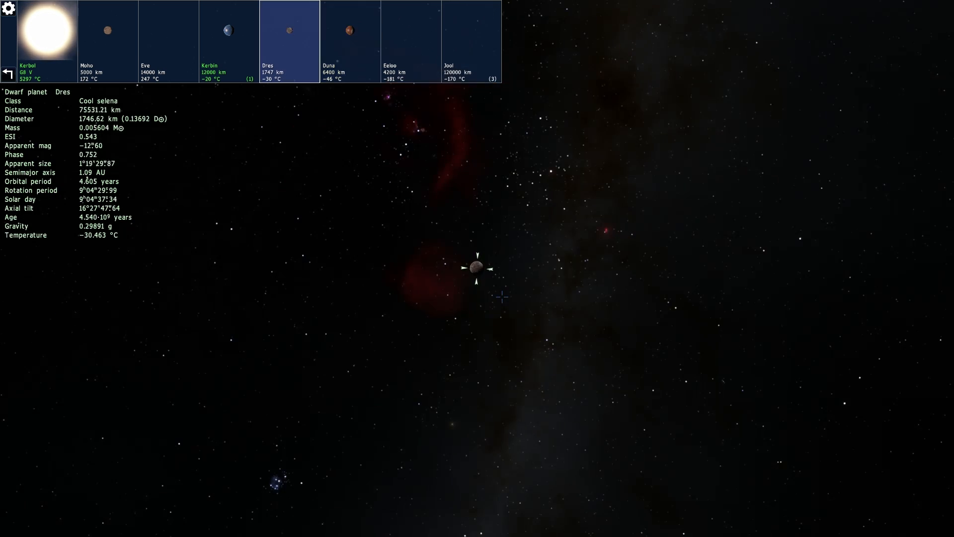
scroll("up", 3)
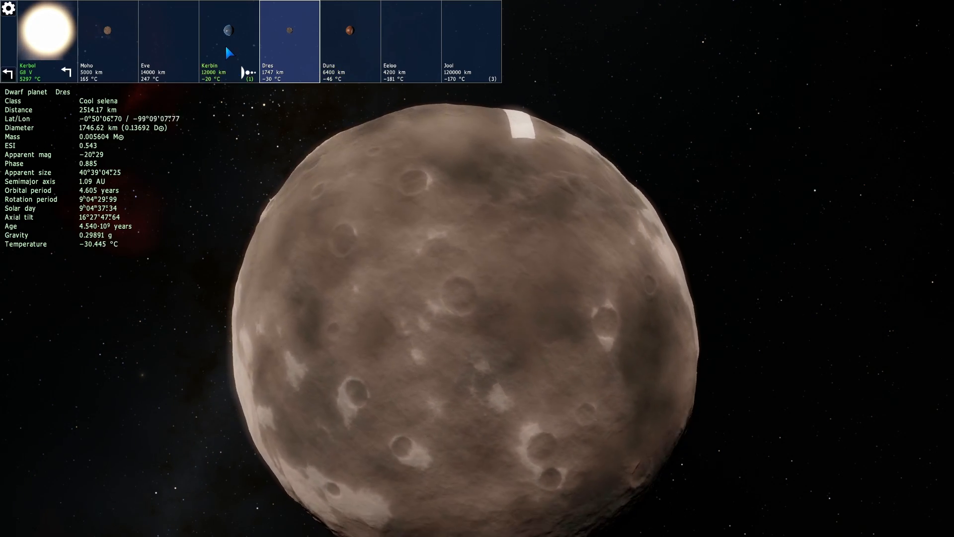
left_click_drag(232, 43, 468, 186)
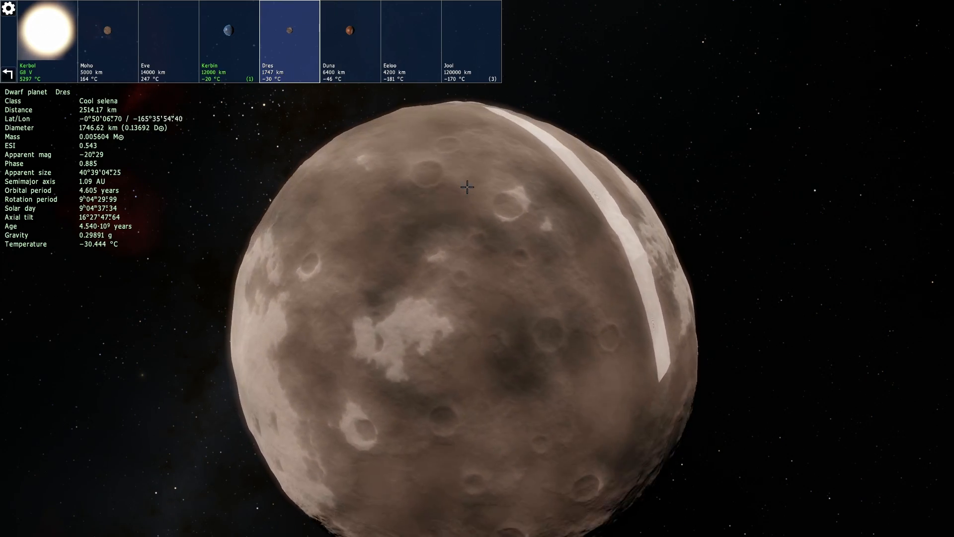
left_click_drag(467, 187, 386, 171)
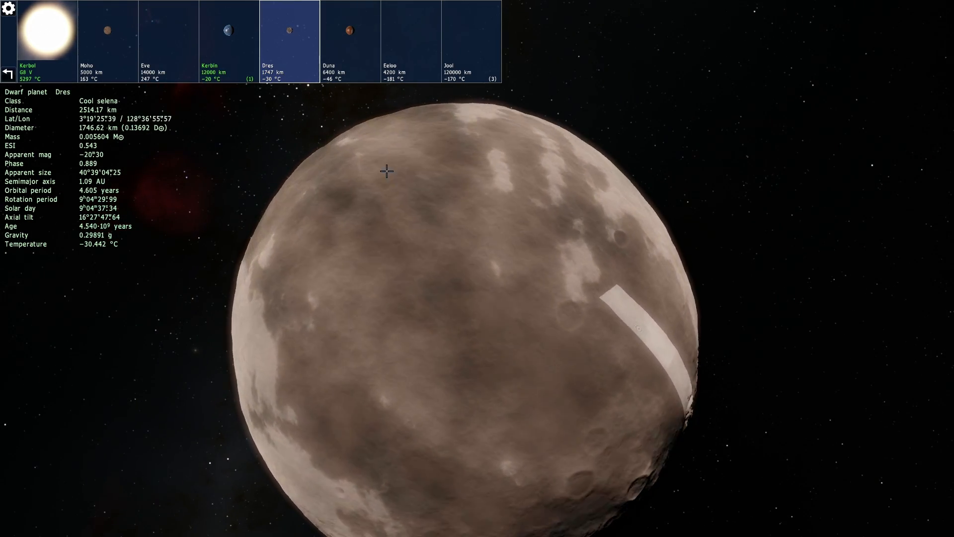
left_click(229, 37)
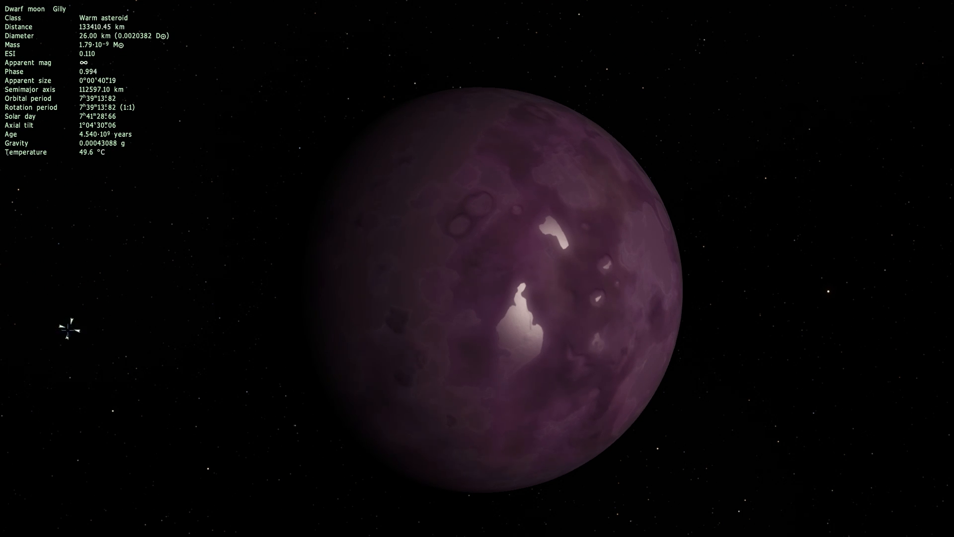
- Zoom in on the purple cratered dwarf moon Gilly for a close look
scroll("down", 3)
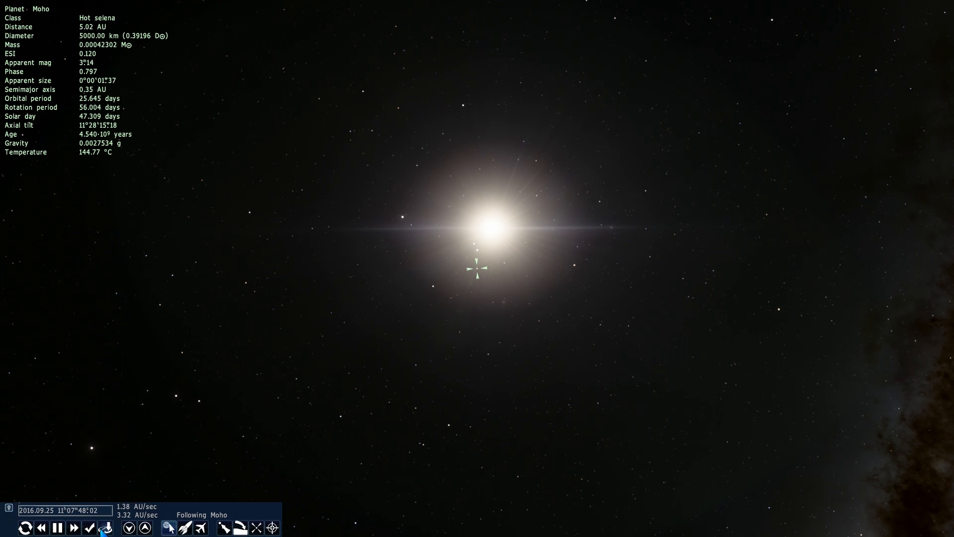
- Accelerate simulated time toward 10000x while following the hot planet Moho
left_click(72, 528)
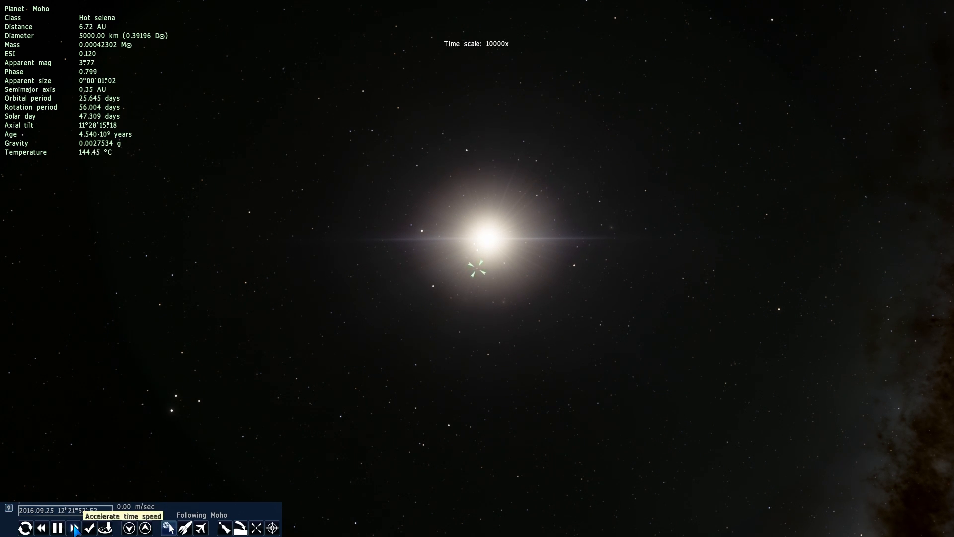
left_click(74, 527)
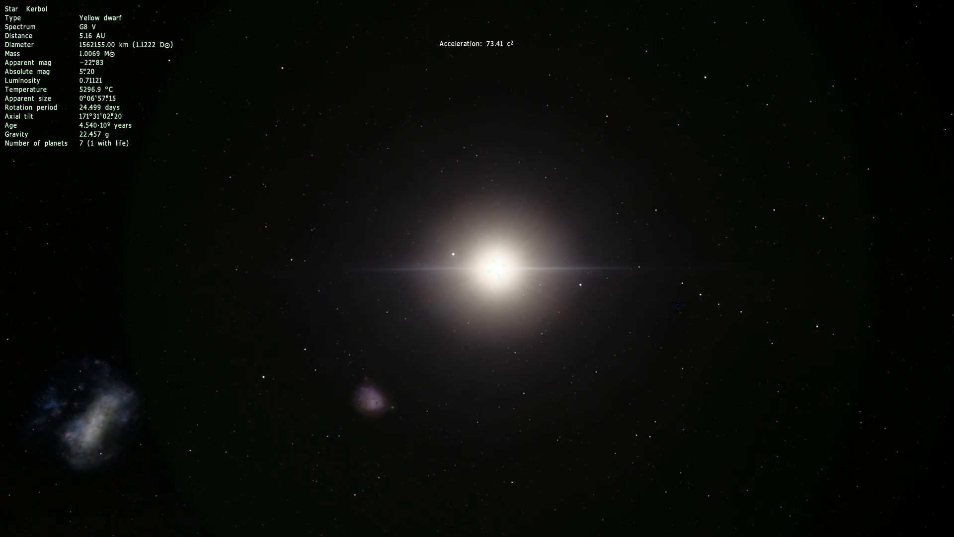
- Zoom out from the star Kerbol until it is more than 30 AU away
scroll("down", 3)
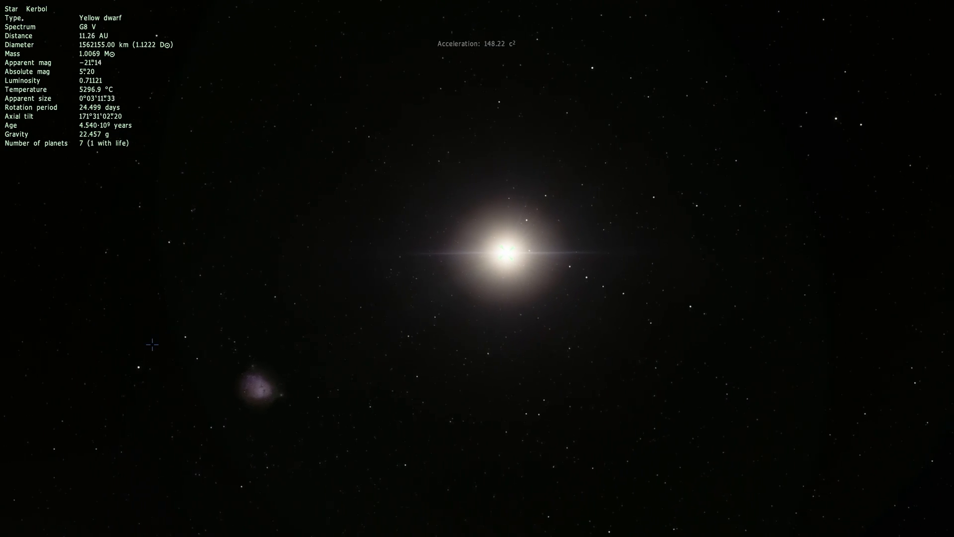
scroll("down", 3)
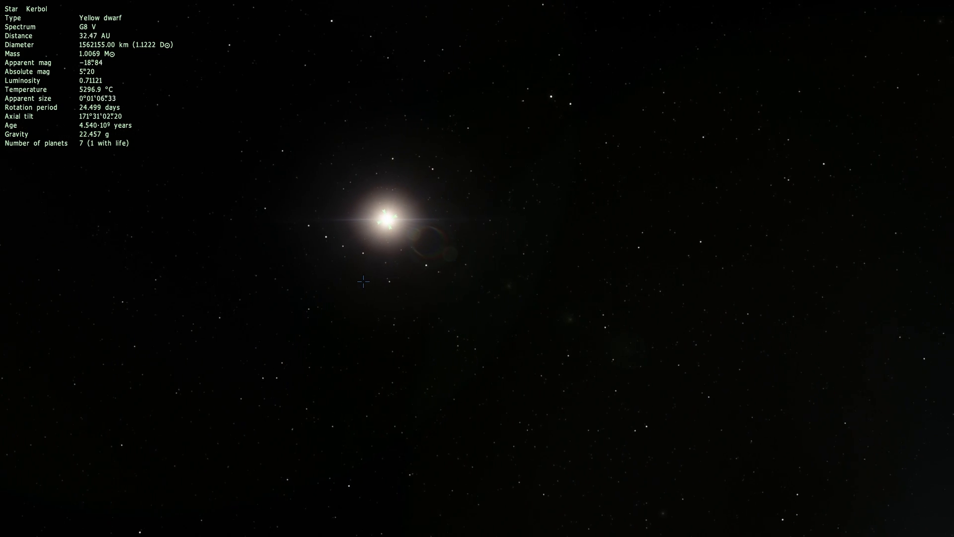
scroll("down", 3)
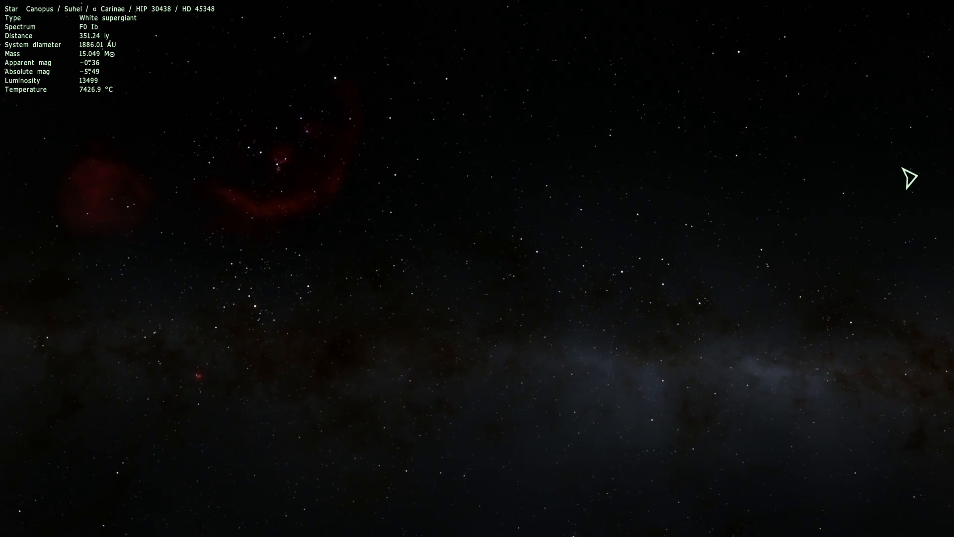
- Select the blue supergiant Alnilam in Orion to show its details
left_click(273, 154)
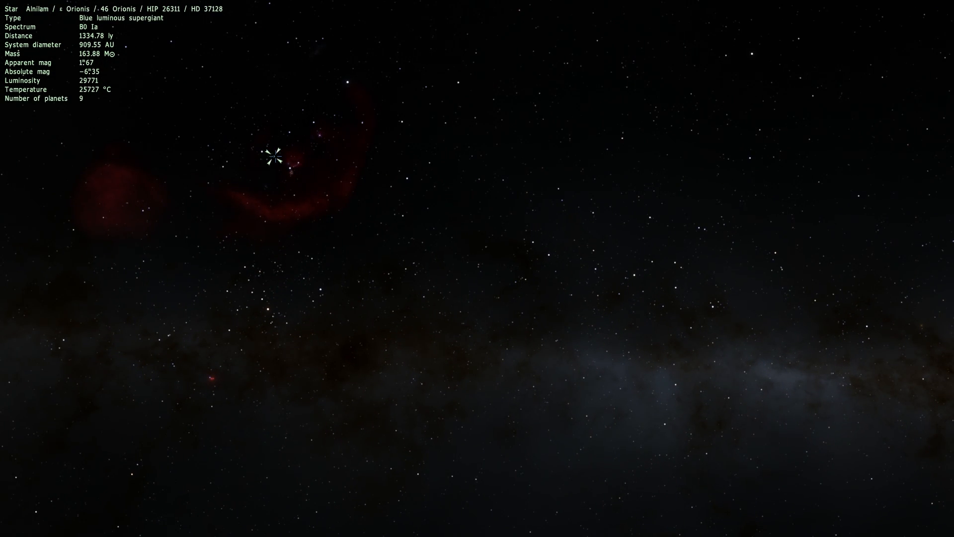